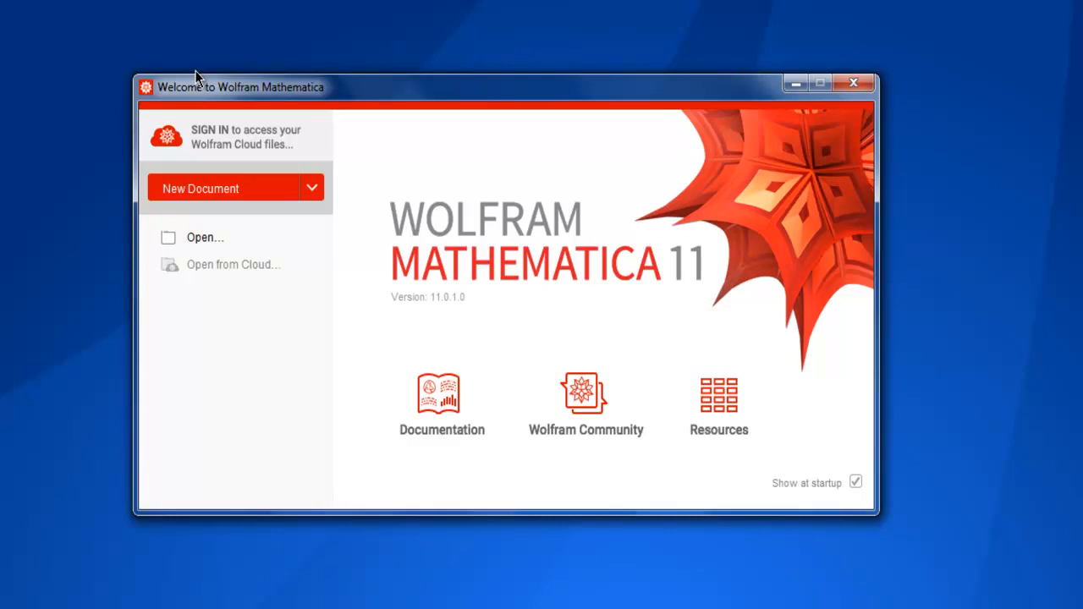
{"action": "mouse_move", "coordinate": [222, 83]}
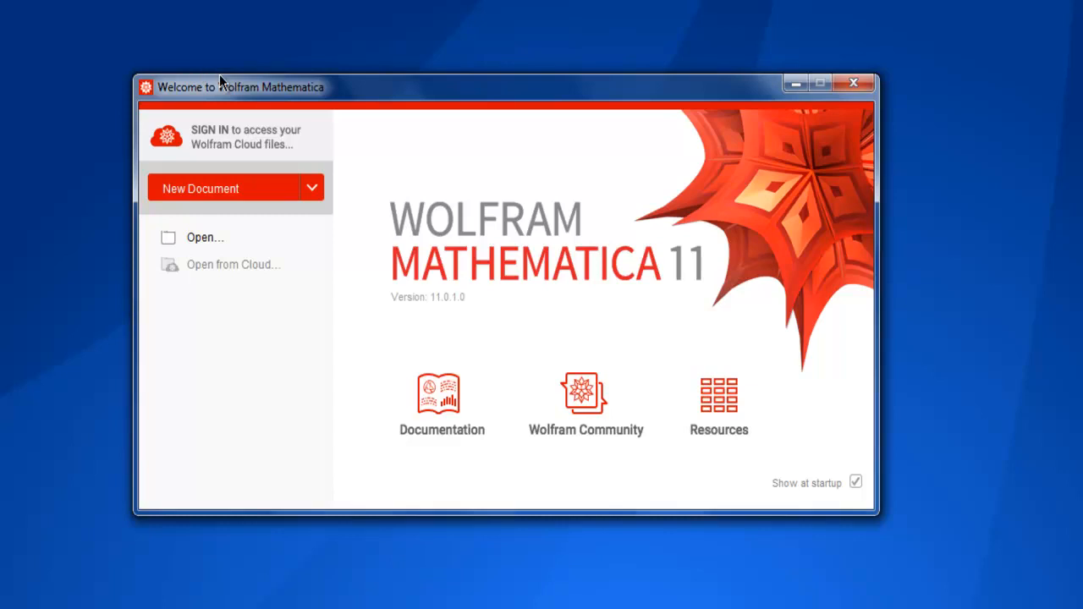
{"action": "mouse_move", "coordinate": [132, 87]}
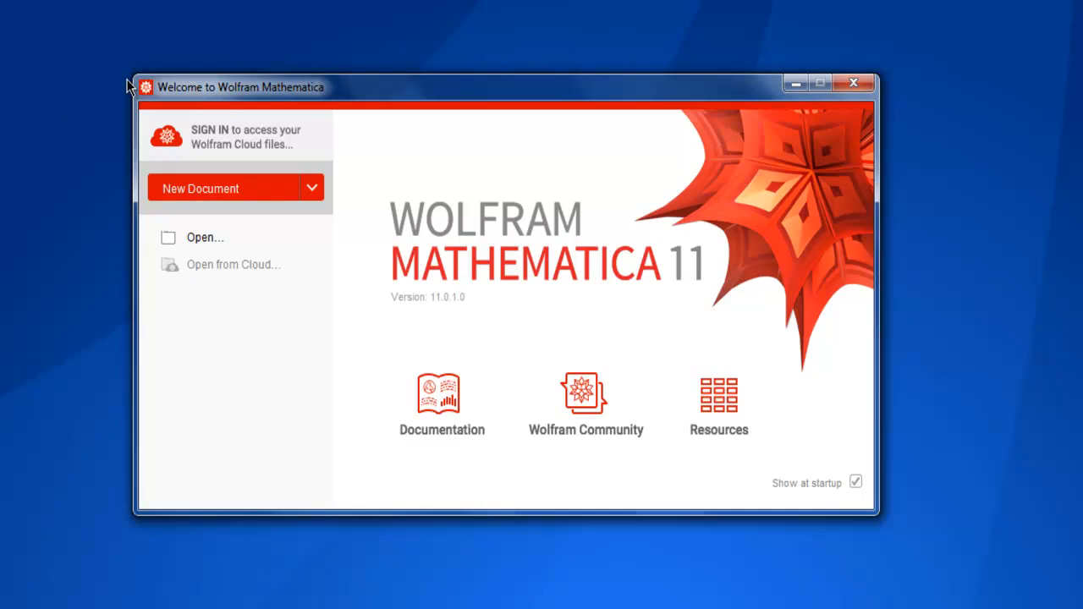
{"action": "mouse_move", "coordinate": [218, 93]}
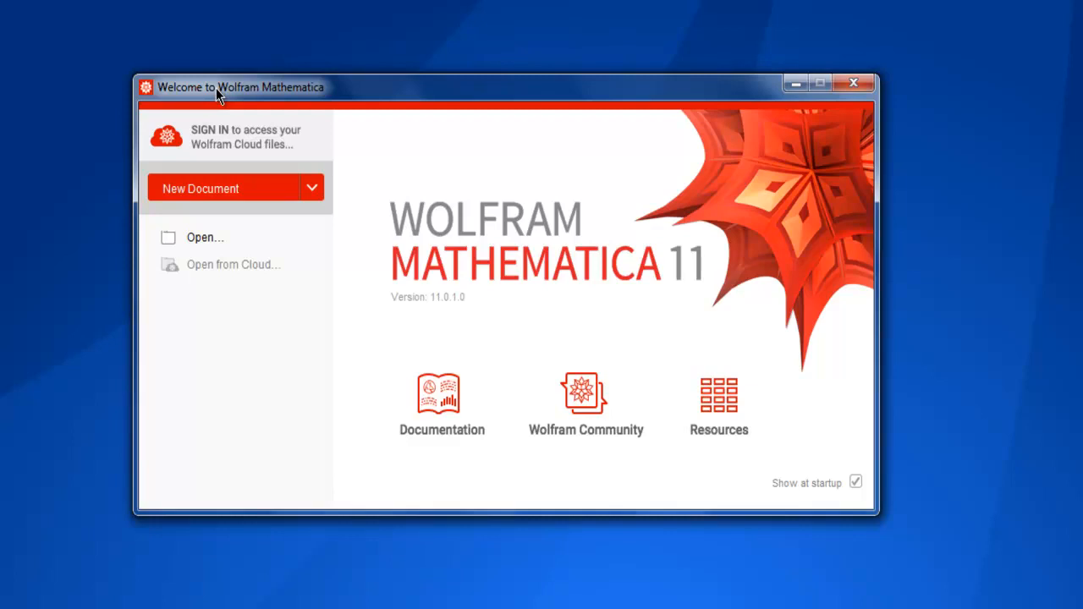
{"action": "mouse_move", "coordinate": [26, 200]}
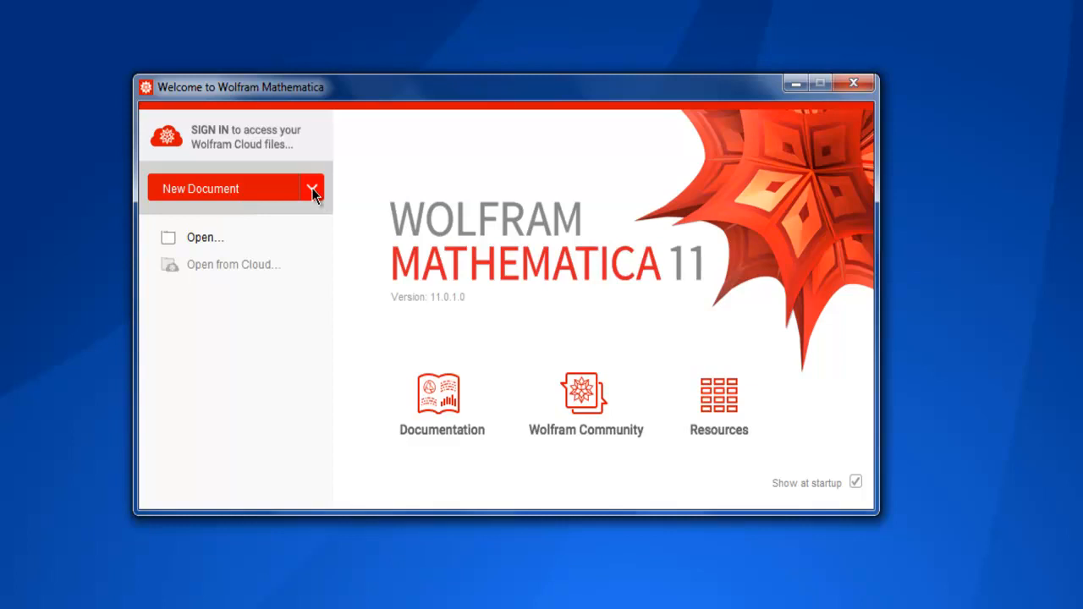
Create a new blank Notebook from the New Document dropdown
{"action": "left_click", "coordinate": [312, 189]}
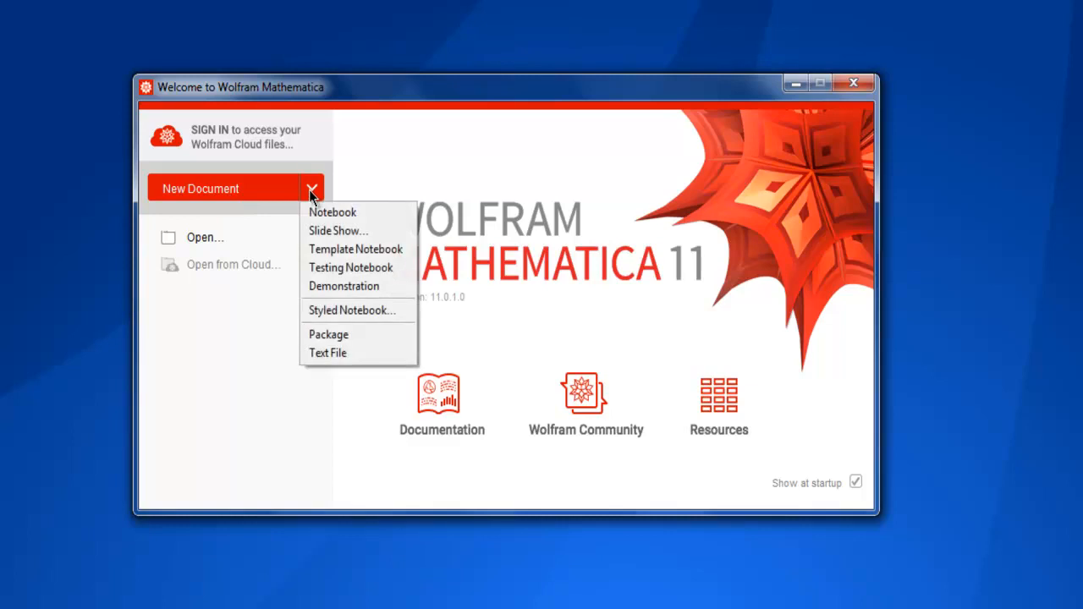
{"action": "mouse_move", "coordinate": [355, 212]}
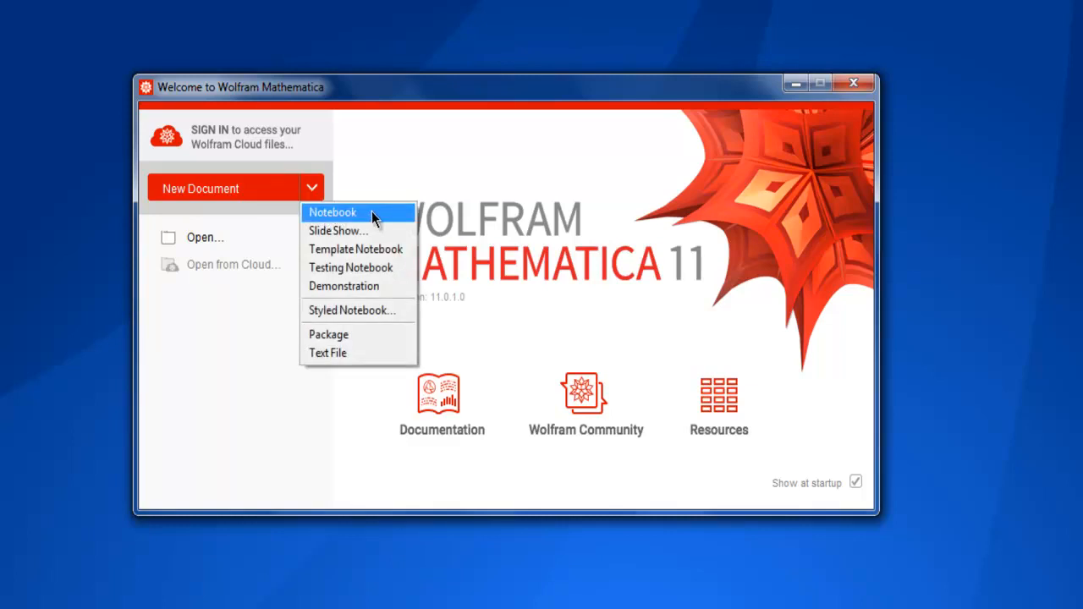
{"action": "mouse_move", "coordinate": [350, 268]}
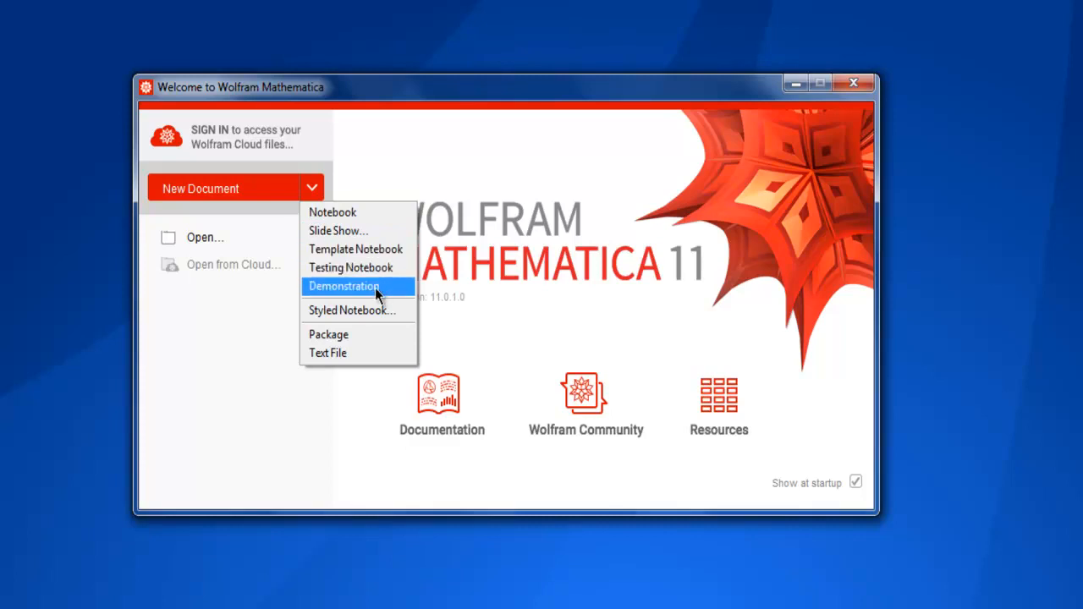
{"action": "mouse_move", "coordinate": [387, 328]}
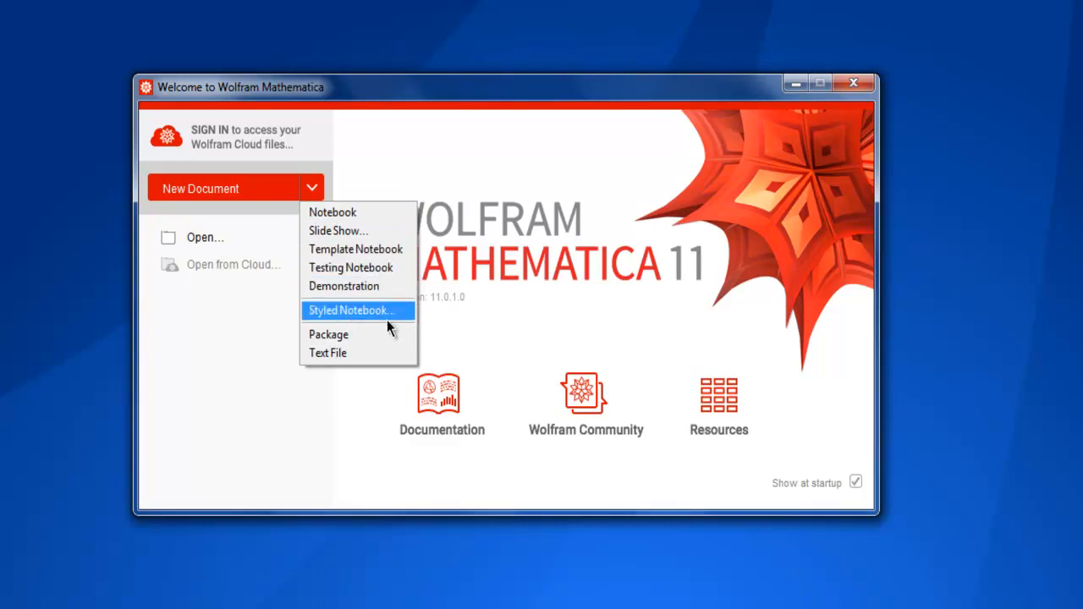
{"action": "mouse_move", "coordinate": [355, 334]}
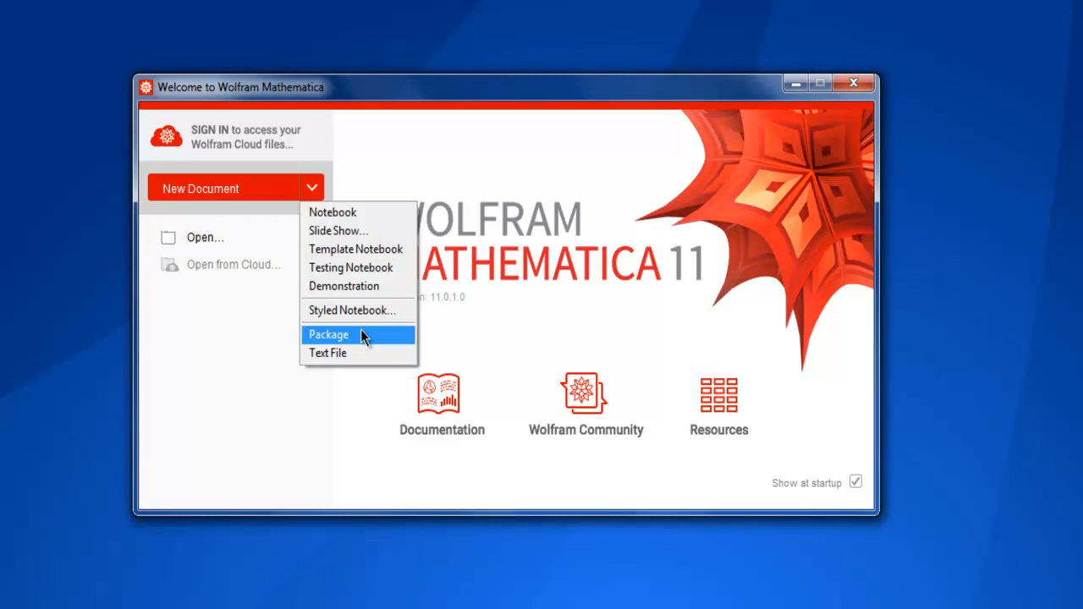
{"action": "mouse_move", "coordinate": [355, 213]}
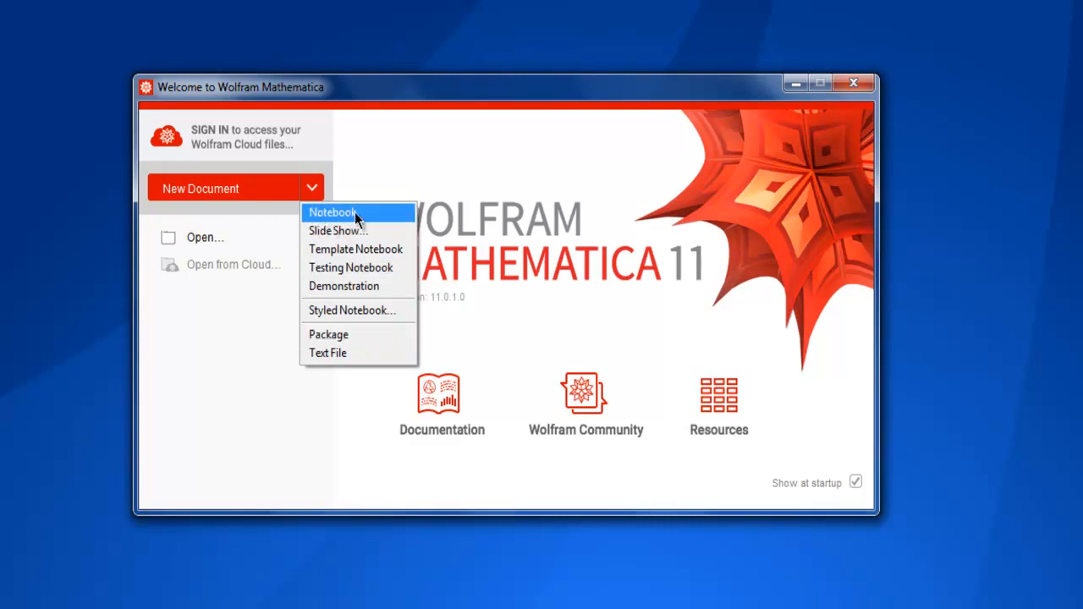
{"action": "left_click", "coordinate": [330, 212]}
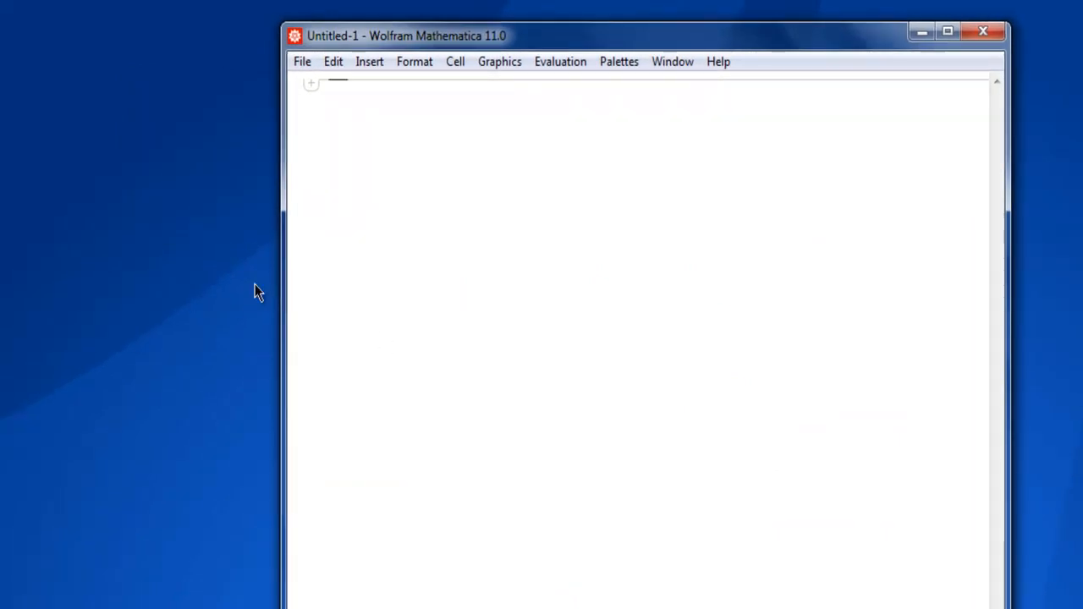
{"action": "mouse_move", "coordinate": [186, 217]}
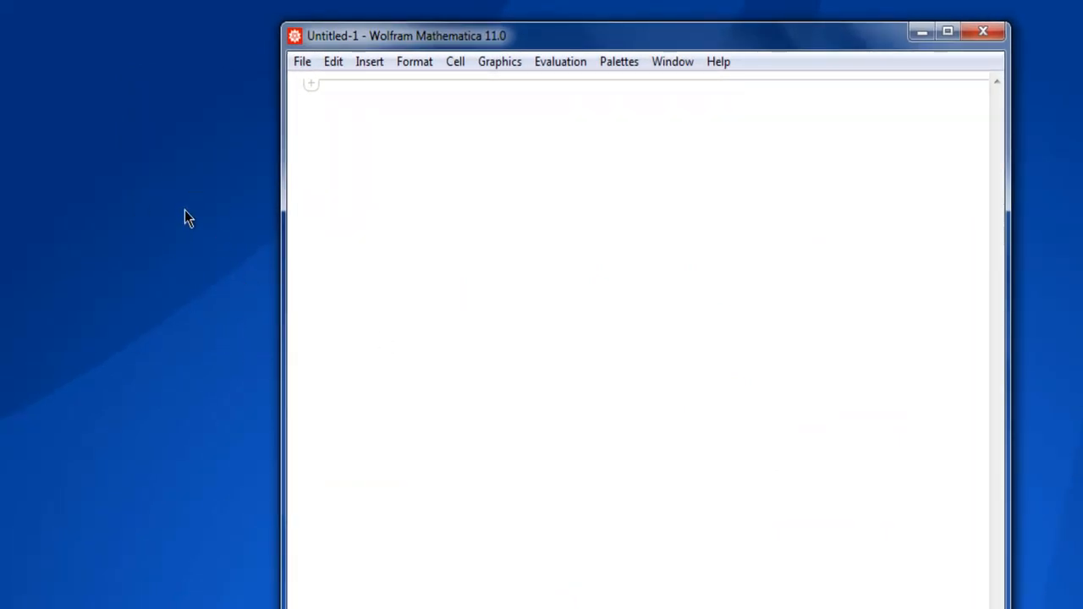
{"action": "mouse_move", "coordinate": [241, 361]}
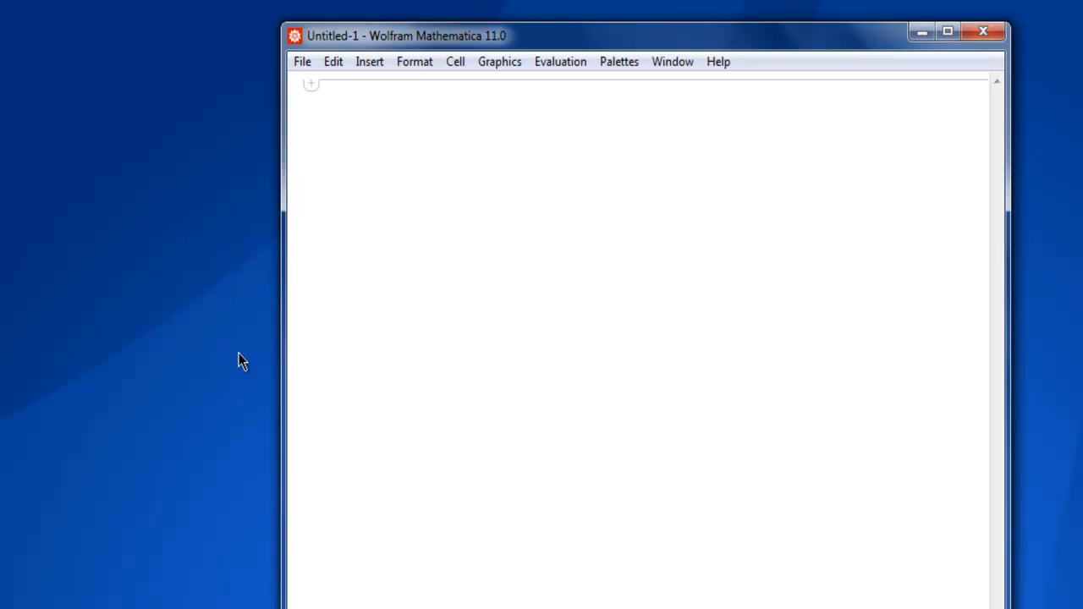
Drag the Untitled-1 notebook window further left on the desktop
{"action": "left_click_drag", "start_coordinate": [406, 36], "coordinate": [339, 35]}
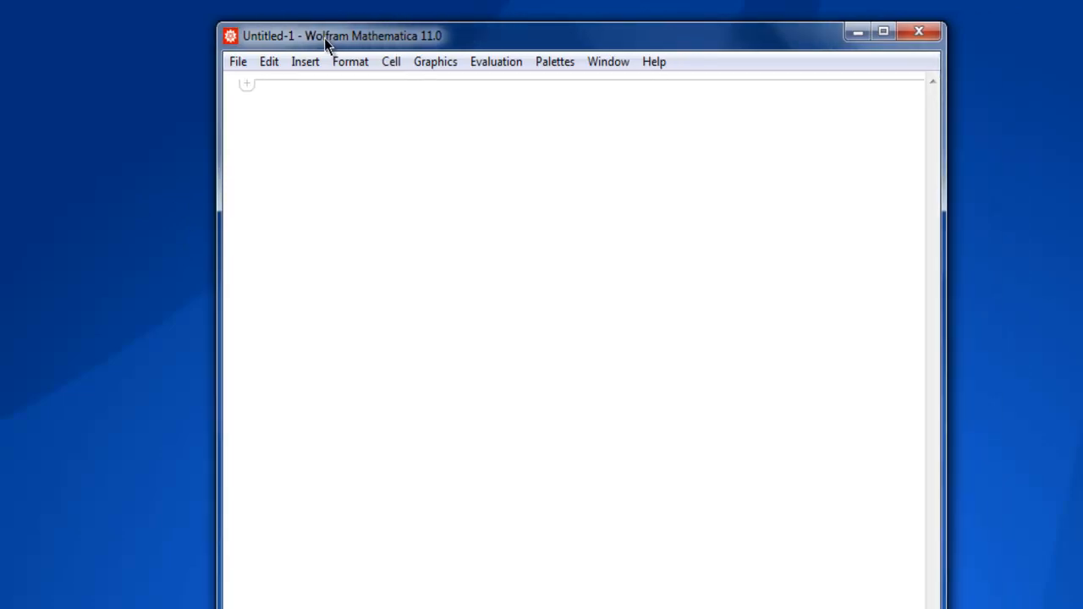
{"action": "left_click_drag", "start_coordinate": [326, 36], "coordinate": [288, 40]}
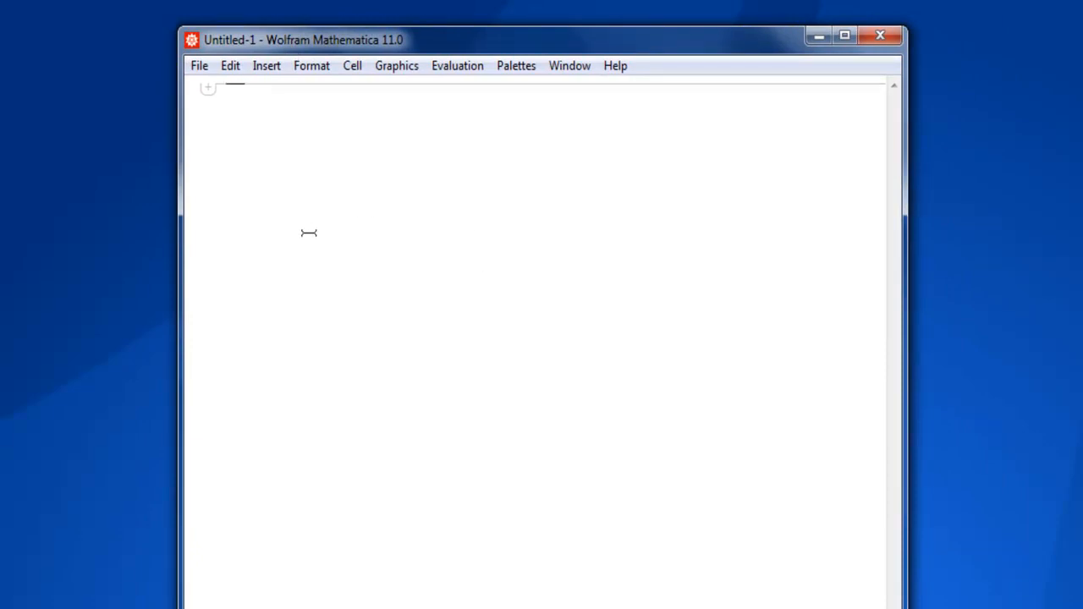
{"action": "mouse_move", "coordinate": [261, 152]}
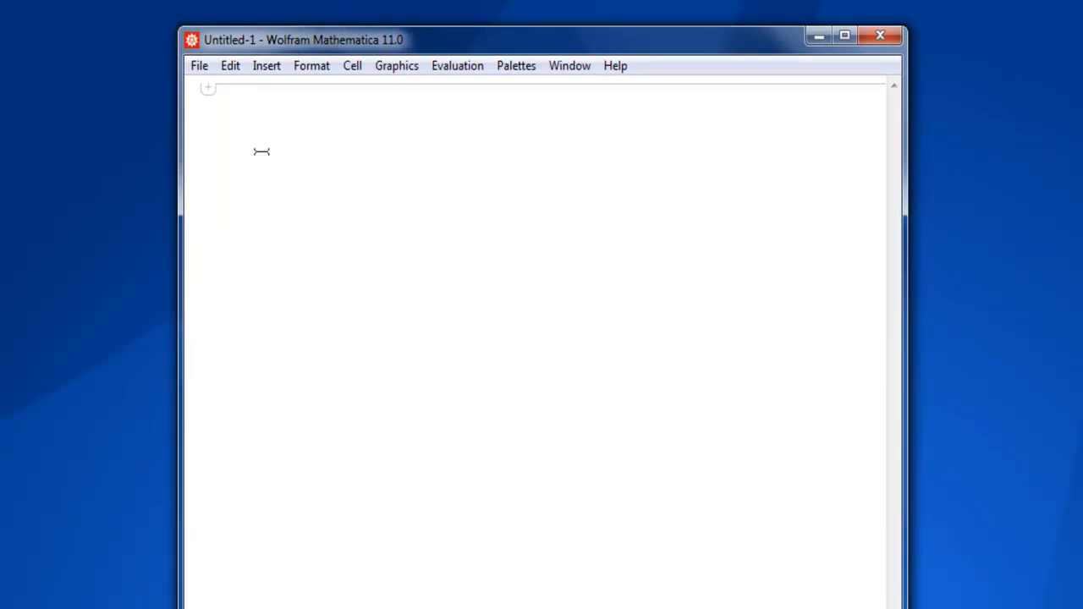
{"action": "mouse_move", "coordinate": [241, 90]}
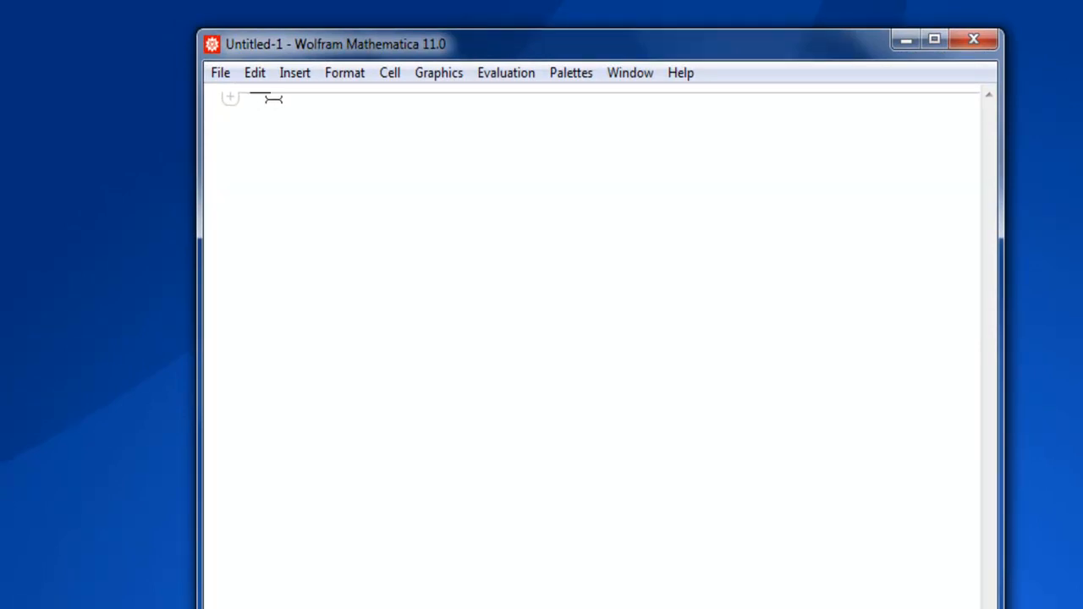
{"action": "mouse_move", "coordinate": [401, 101]}
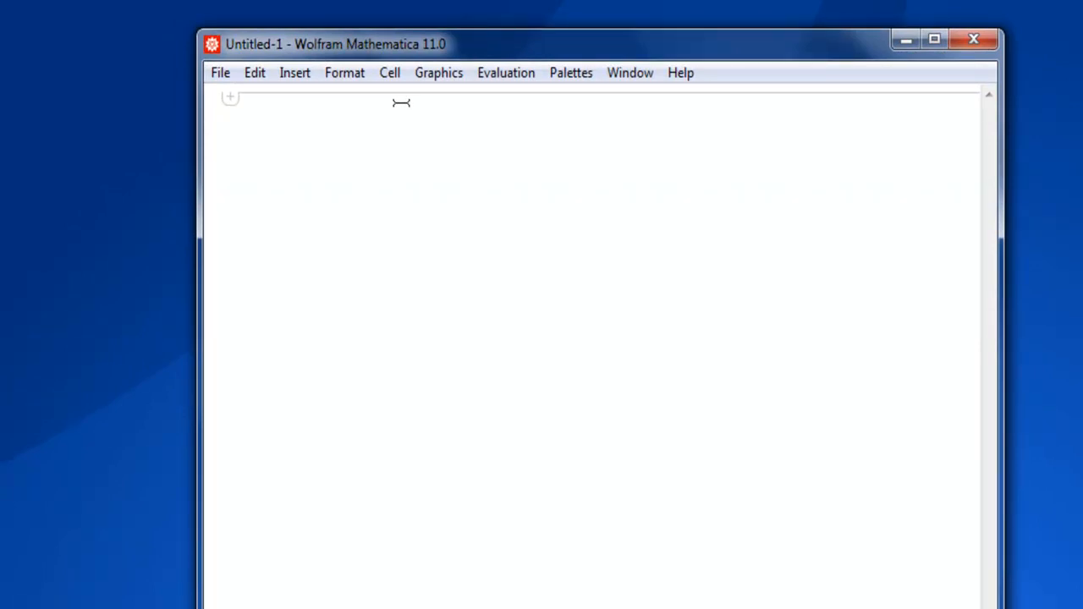
{"action": "mouse_move", "coordinate": [387, 126]}
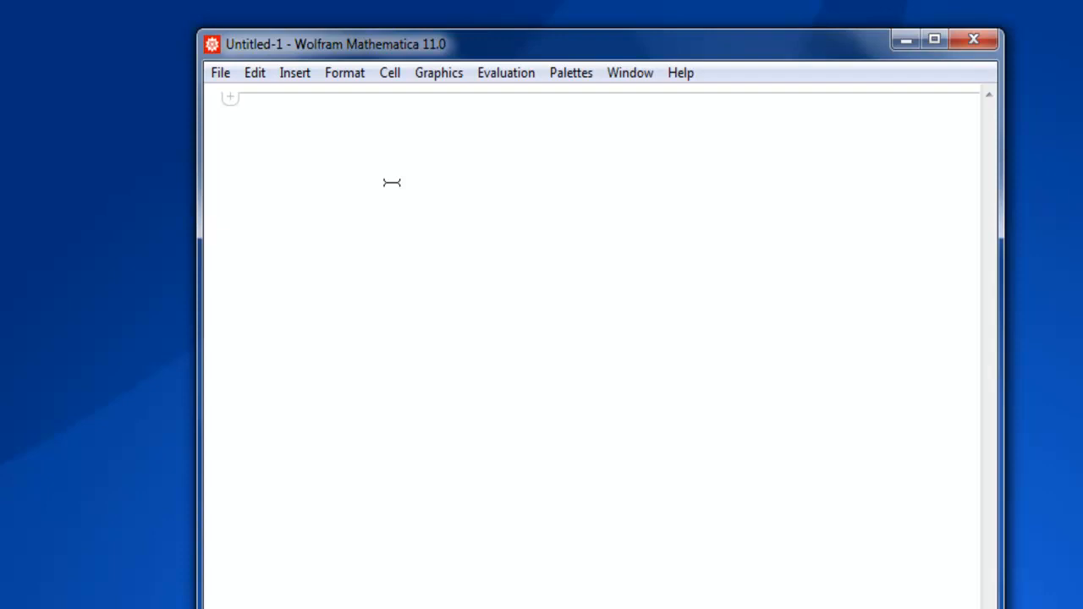
Enter Pi*4^2 in a new cell and evaluate it to get 16π
{"action": "type", "text": "Pi"}
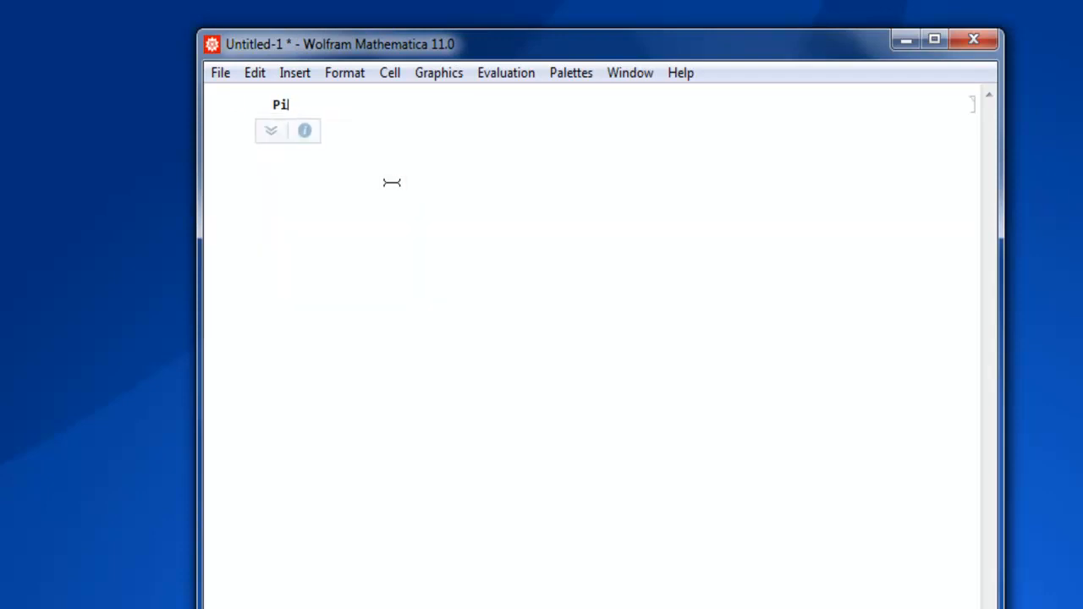
{"action": "type", "text": "*"}
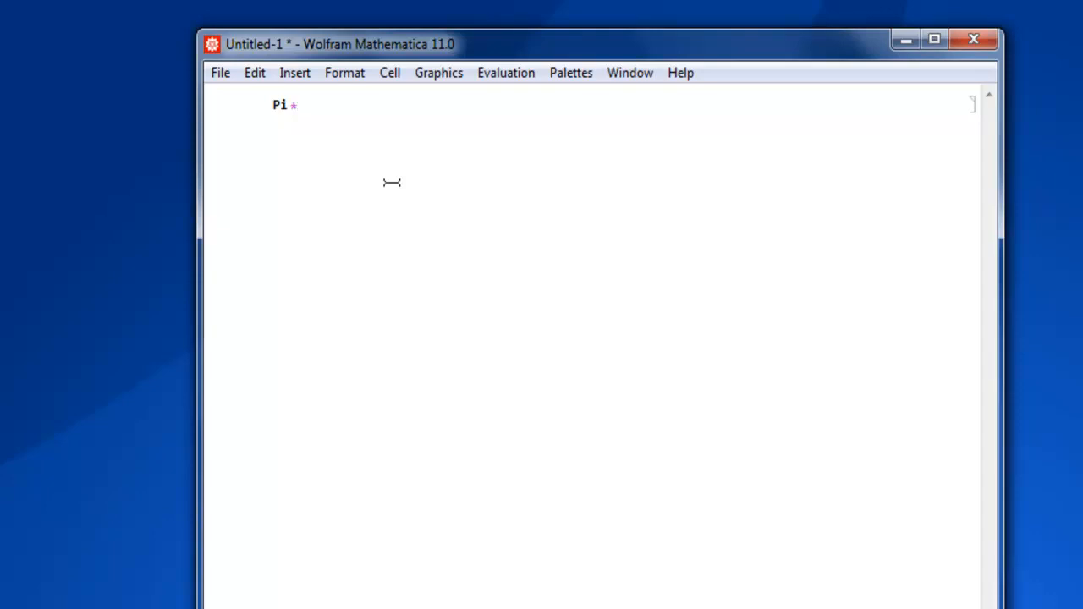
{"action": "type", "text": "4"}
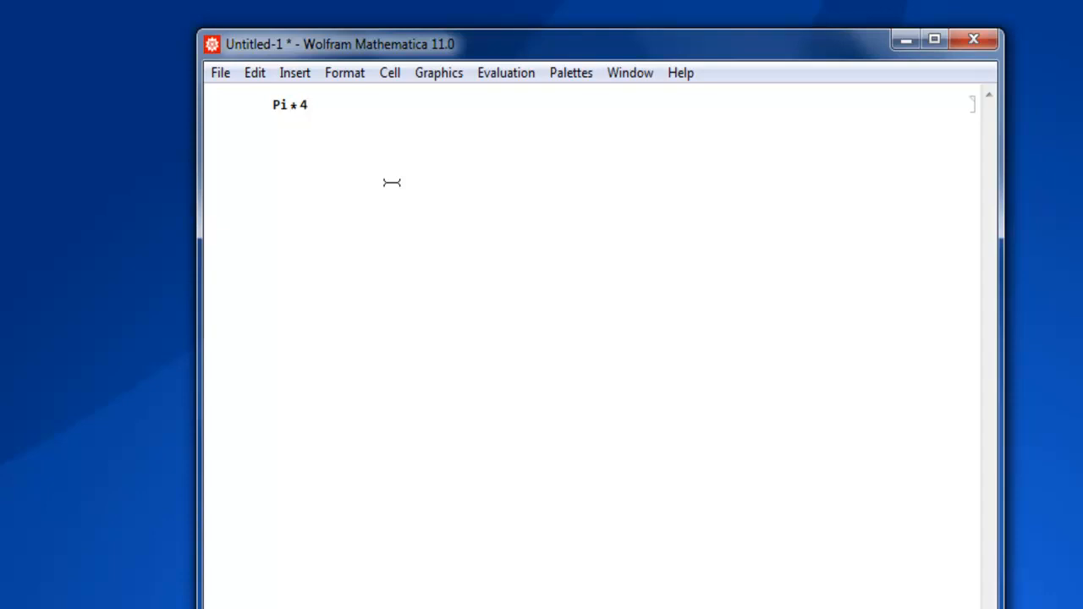
{"action": "type", "text": "^"}
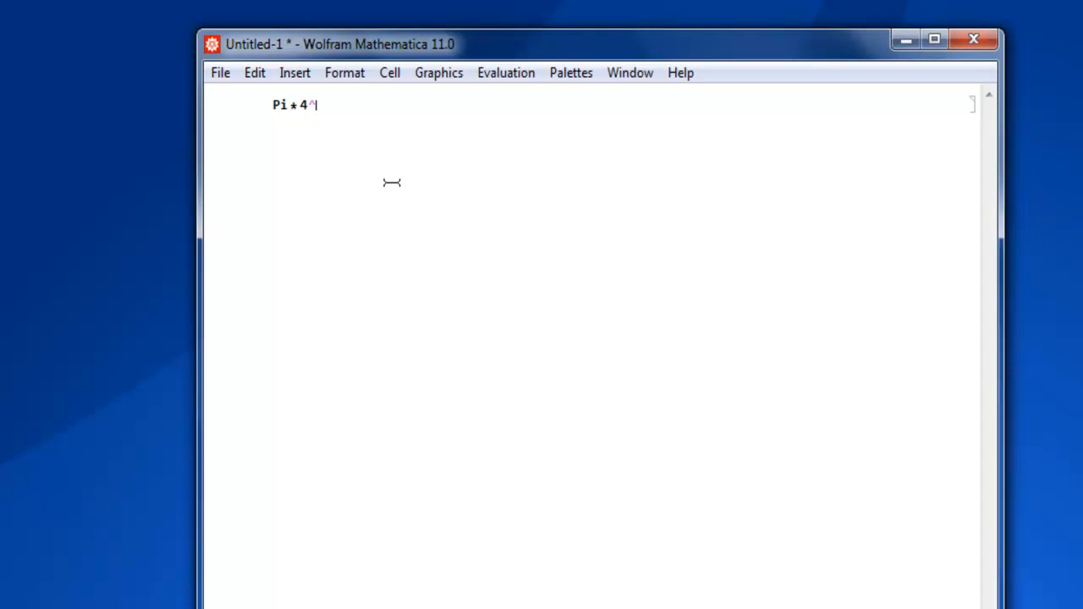
{"action": "type", "text": "2"}
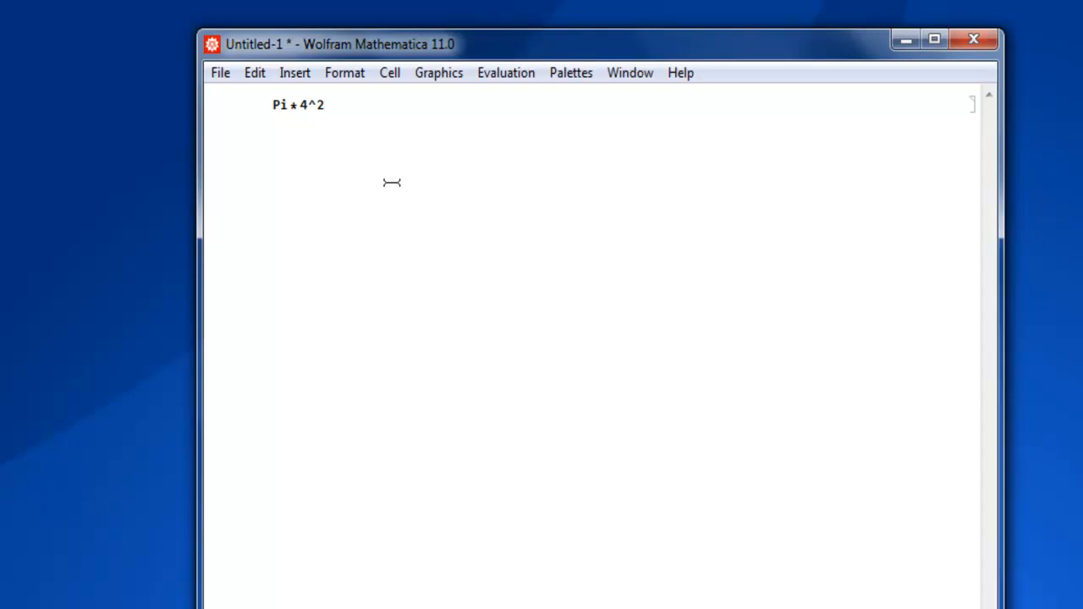
{"action": "key", "text": "shift+enter"}
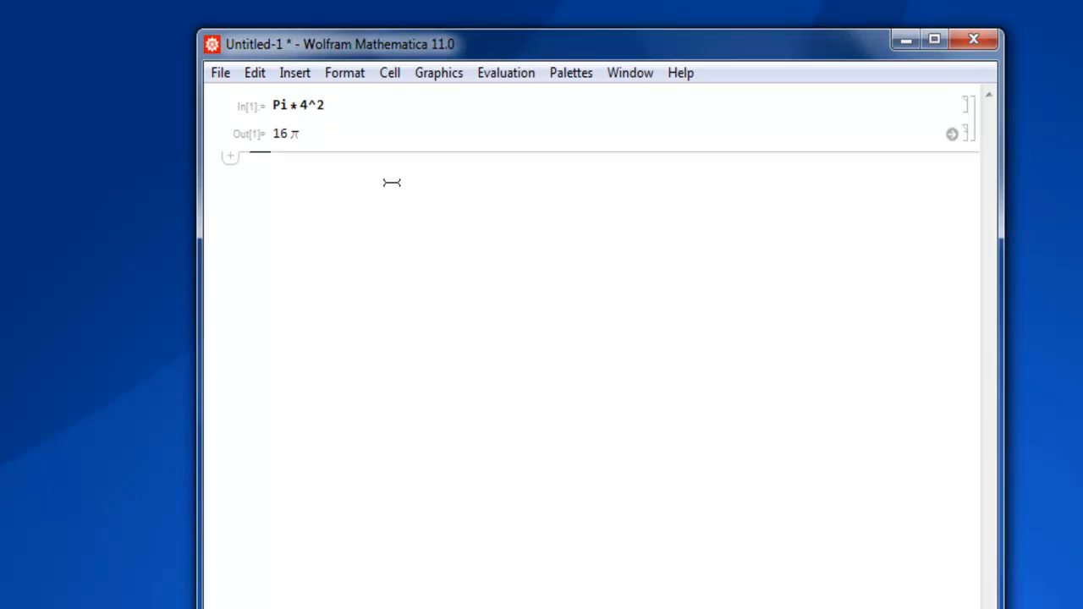
{"action": "mouse_move", "coordinate": [258, 153]}
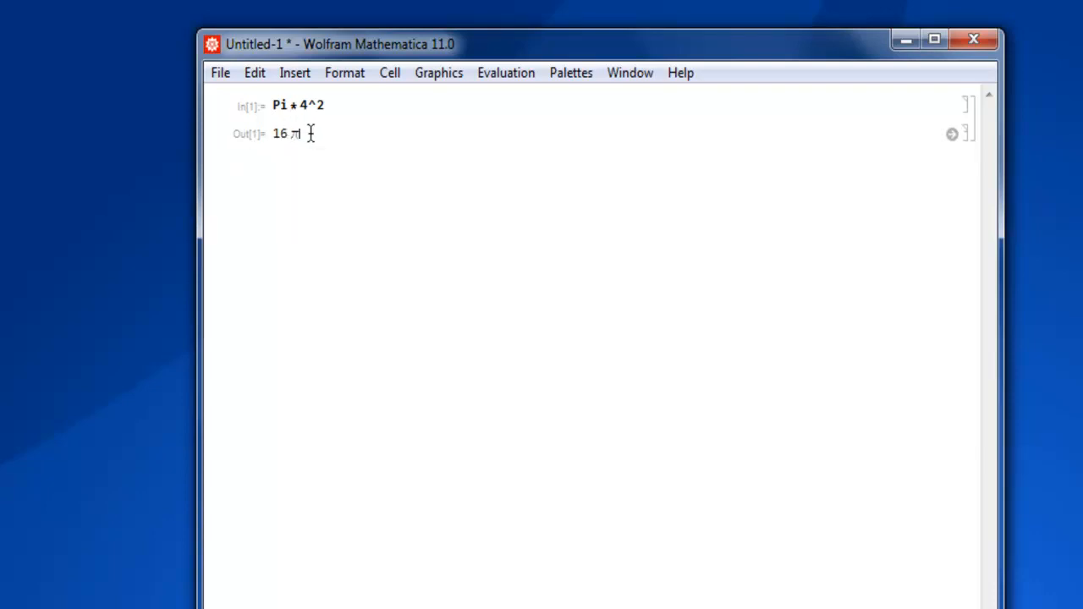
{"action": "mouse_move", "coordinate": [335, 197]}
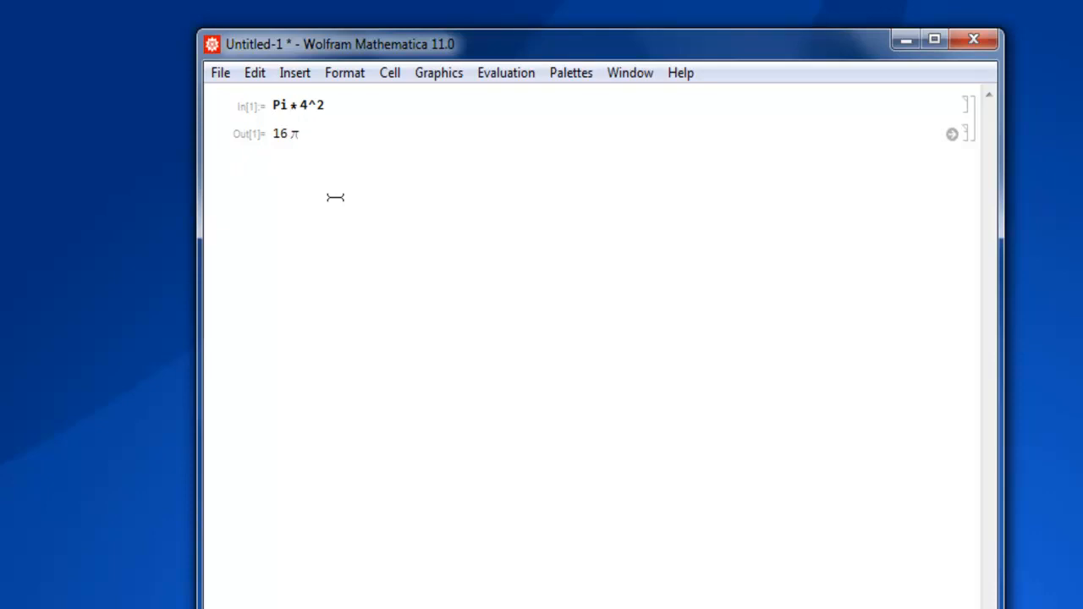
{"action": "mouse_move", "coordinate": [941, 141]}
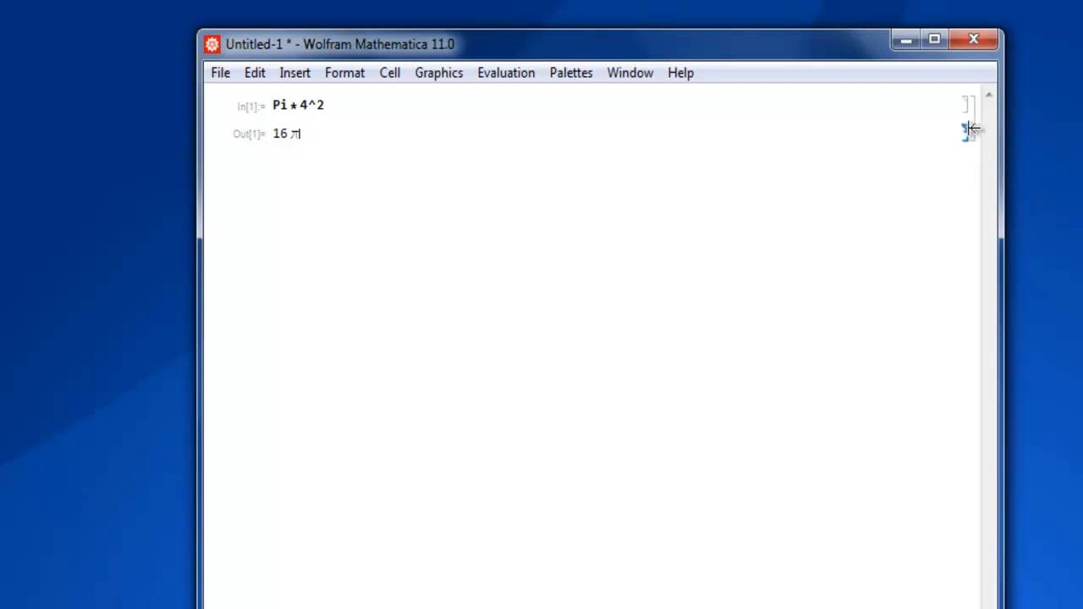
Select the 16π output cell to show its angle-based suggestions
{"action": "left_click", "coordinate": [964, 131]}
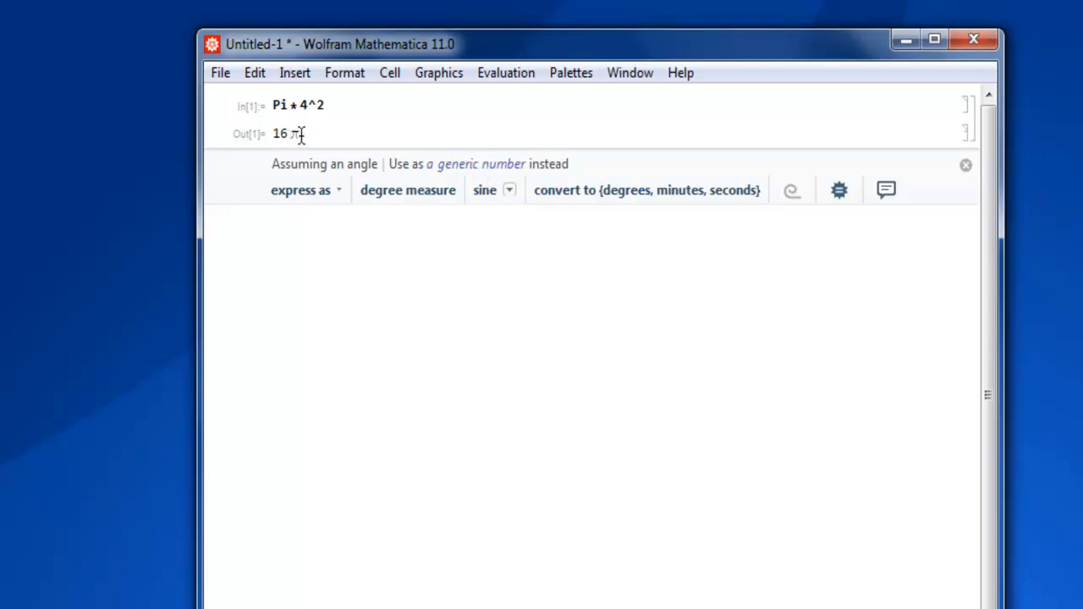
{"action": "mouse_move", "coordinate": [459, 187]}
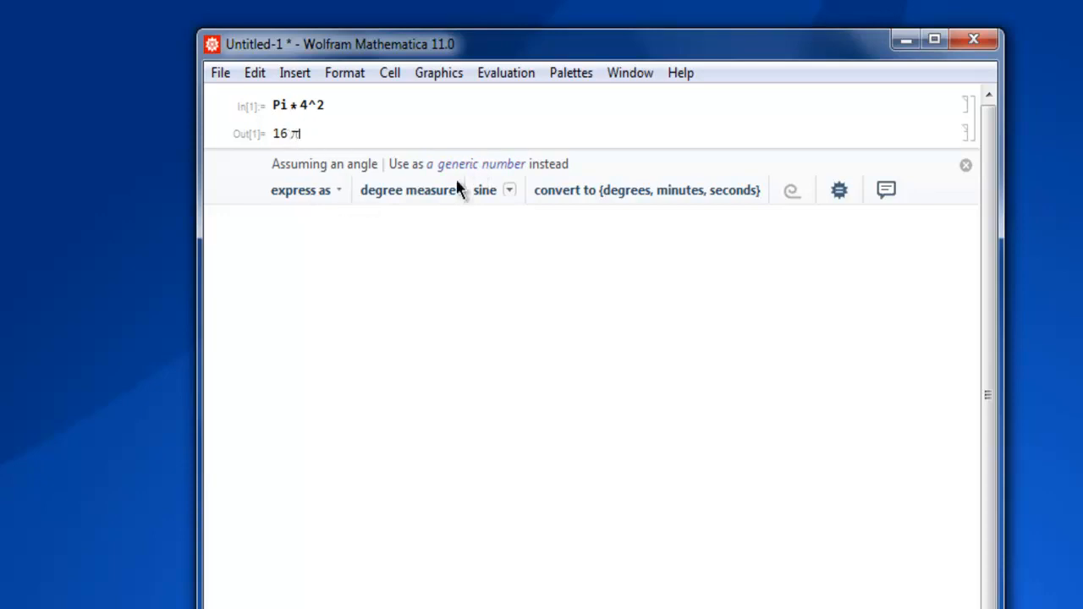
{"action": "mouse_move", "coordinate": [480, 164]}
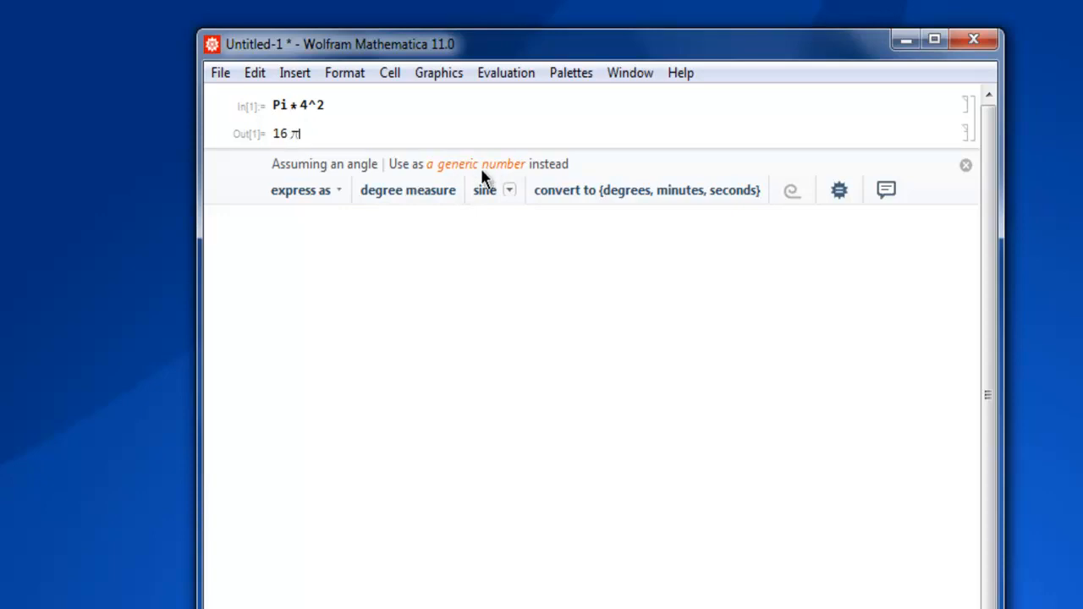
Choose 'a generic number' in the Suggestions Bar for 16π
{"action": "left_click", "coordinate": [475, 163]}
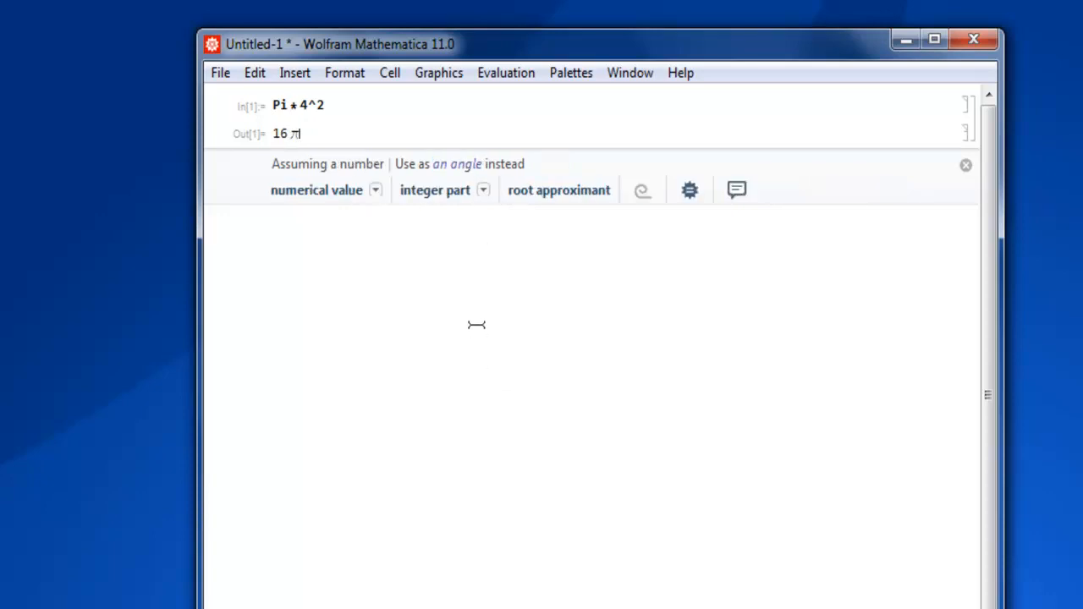
{"action": "mouse_move", "coordinate": [378, 148]}
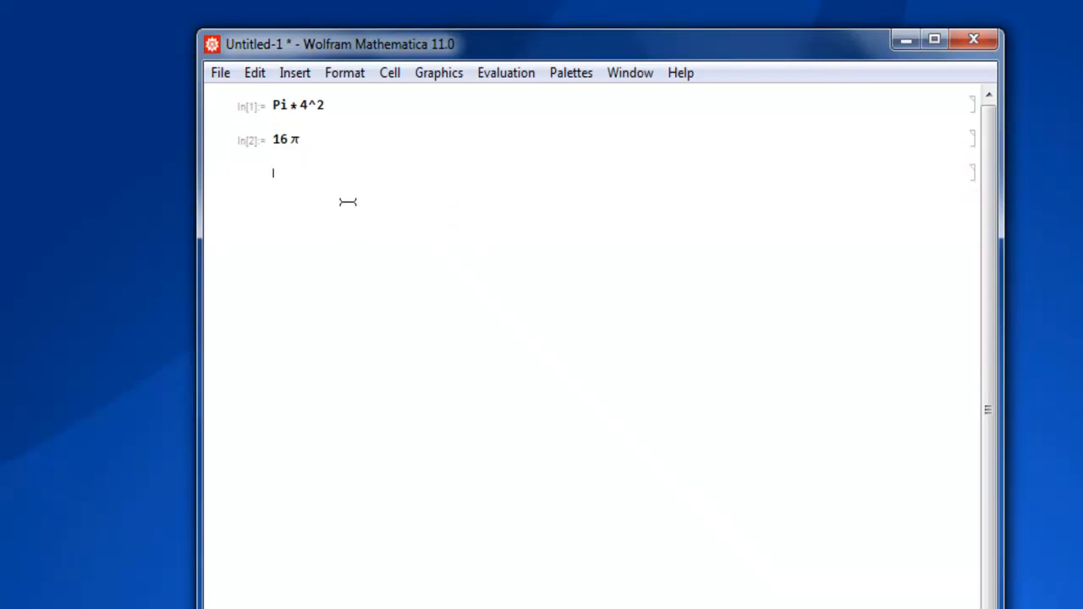
Type Pi*4 into the new input cell
{"action": "type", "text": "Pi"}
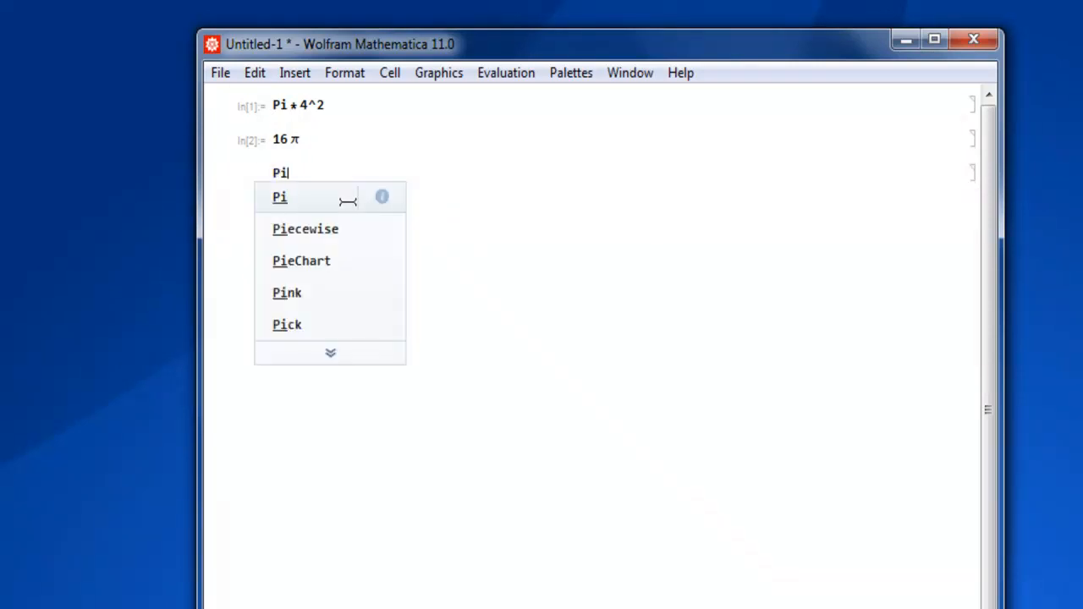
{"action": "type", "text": "*"}
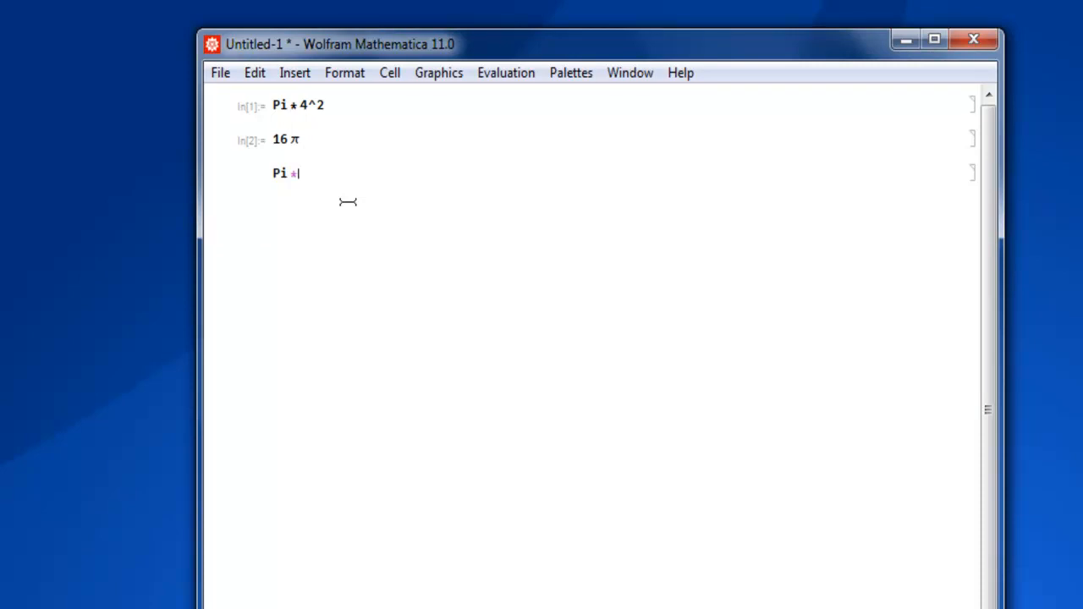
{"action": "type", "text": "4^2"}
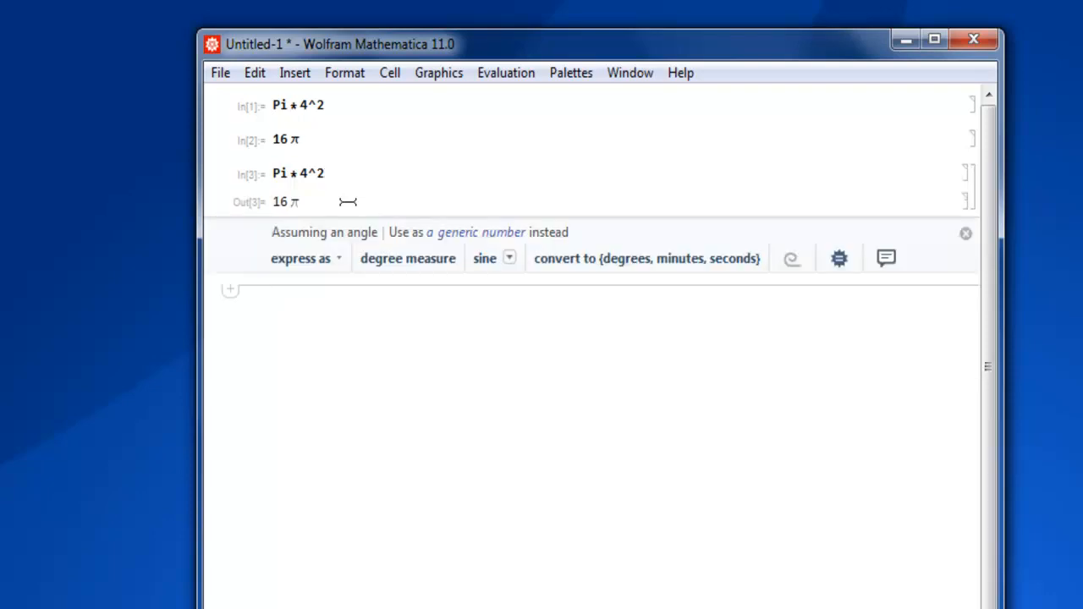
{"action": "mouse_move", "coordinate": [351, 245]}
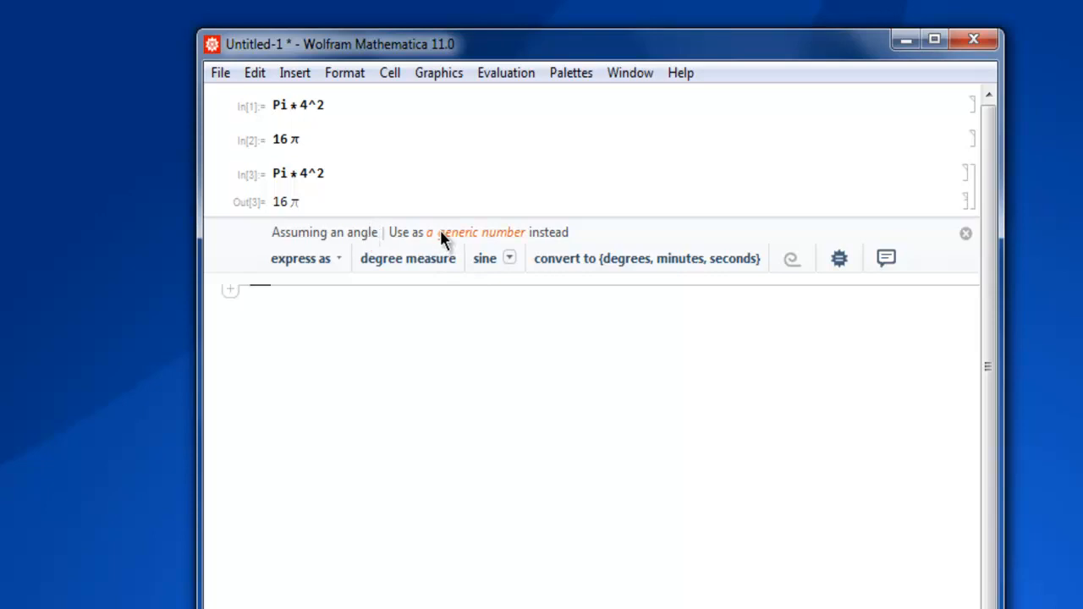
Treat 16π as a generic number and evaluate its numerical value, 50.2655
{"action": "left_click", "coordinate": [476, 232]}
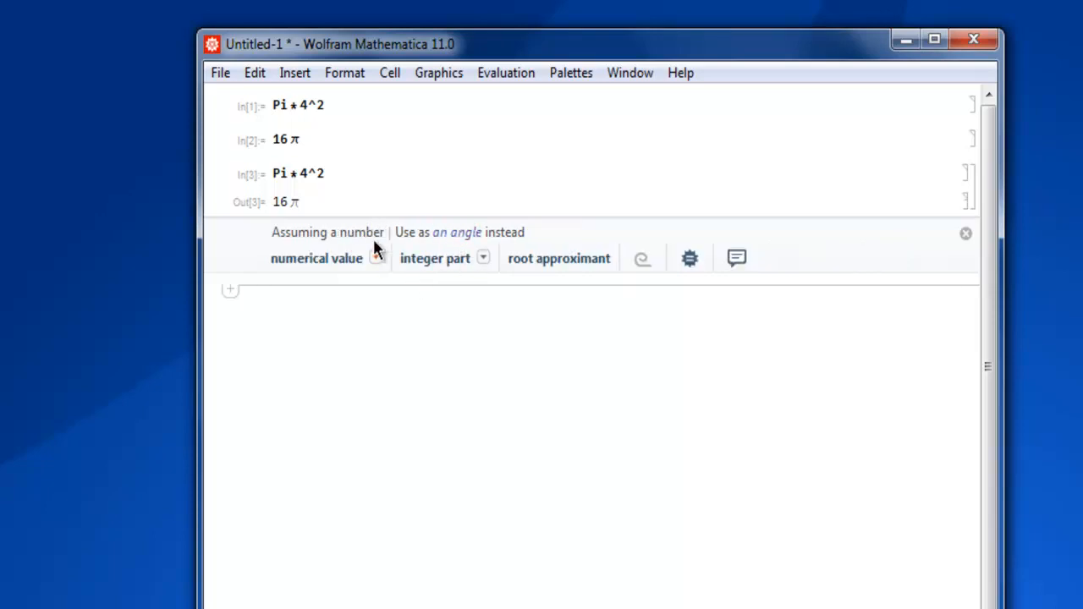
{"action": "left_click", "coordinate": [315, 258]}
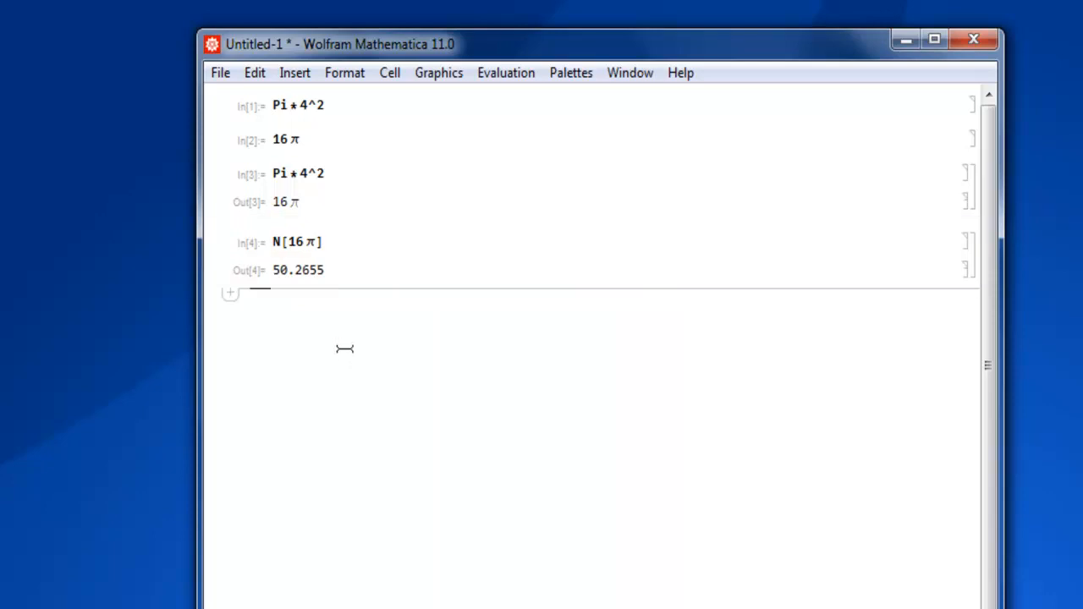
{"action": "left_click", "coordinate": [298, 270]}
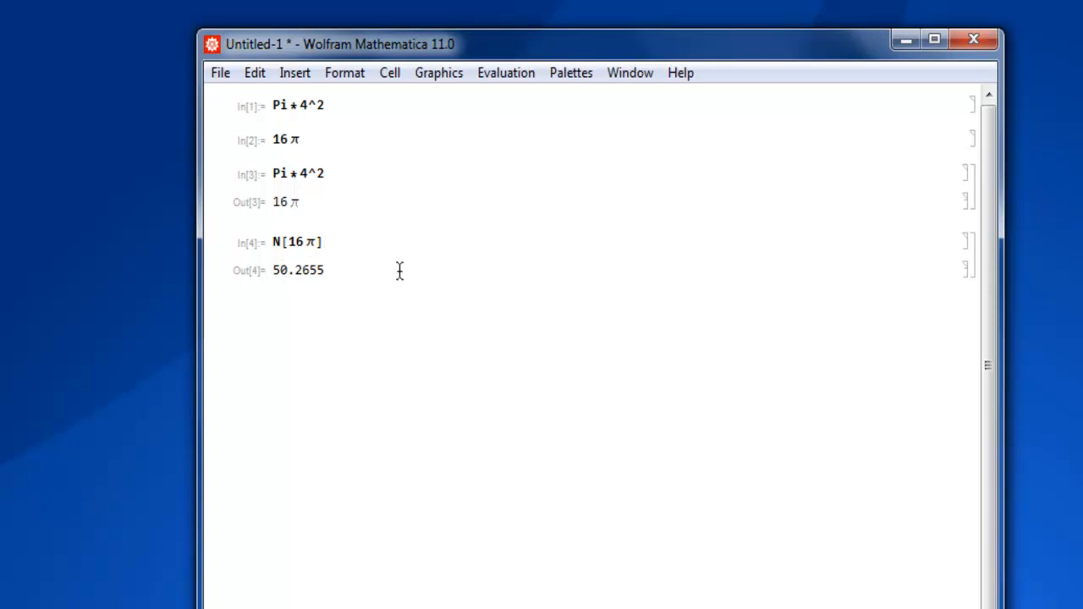
Select the 50.2655 output to show digit and scientific-form suggestions
{"action": "left_click", "coordinate": [297, 269]}
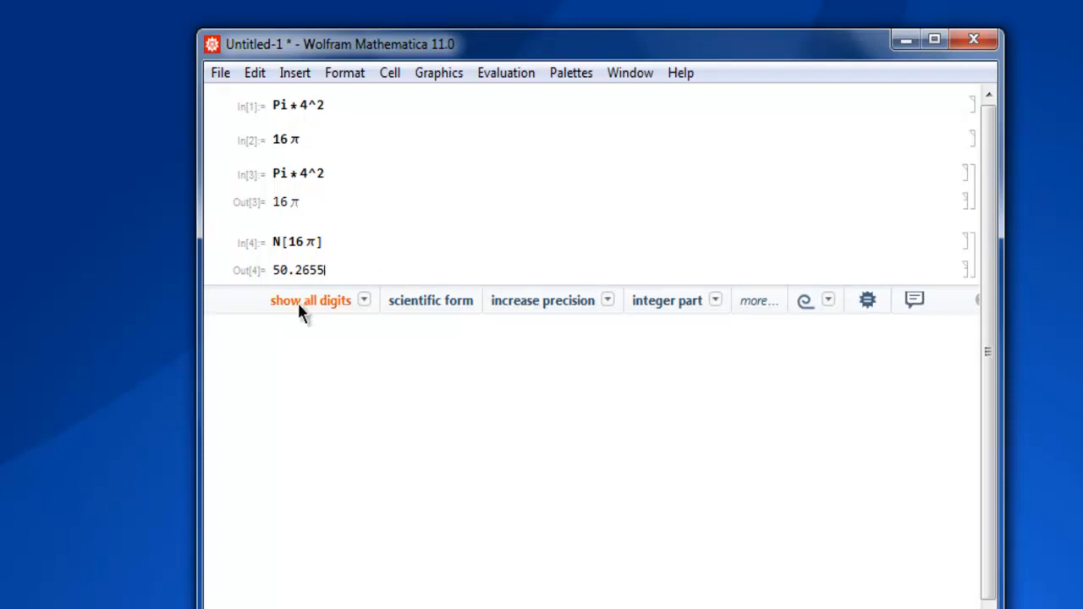
{"action": "mouse_move", "coordinate": [298, 317]}
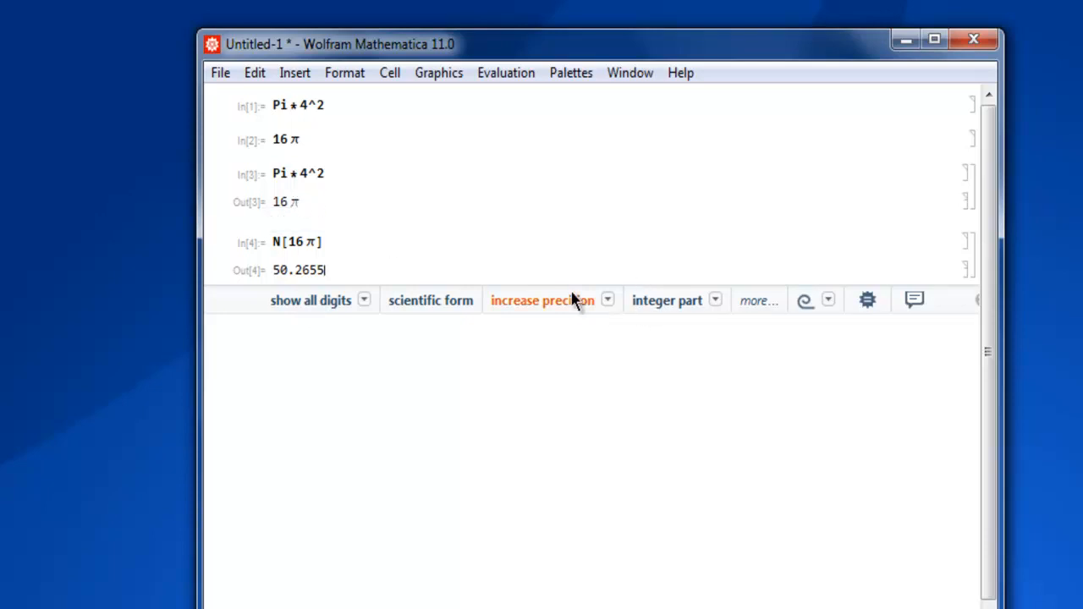
{"action": "mouse_move", "coordinate": [536, 248]}
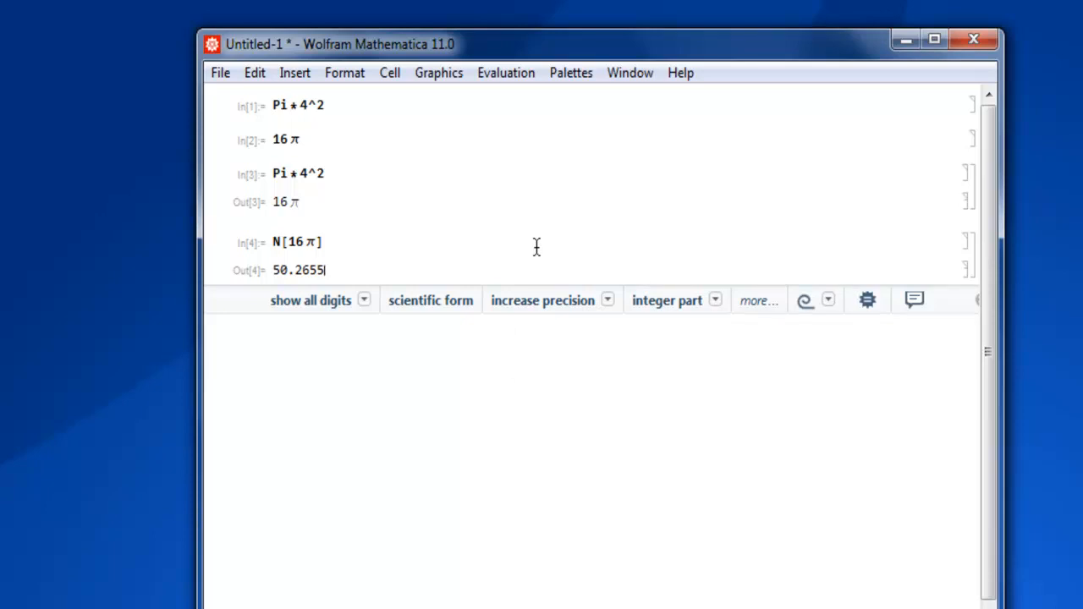
{"action": "mouse_move", "coordinate": [379, 258]}
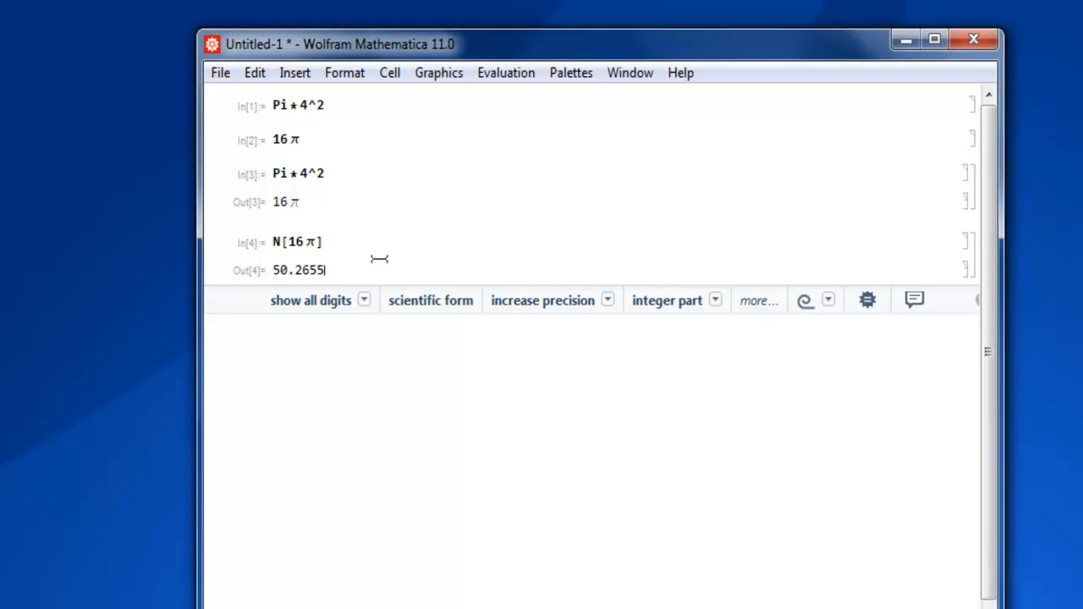
{"action": "mouse_move", "coordinate": [406, 246]}
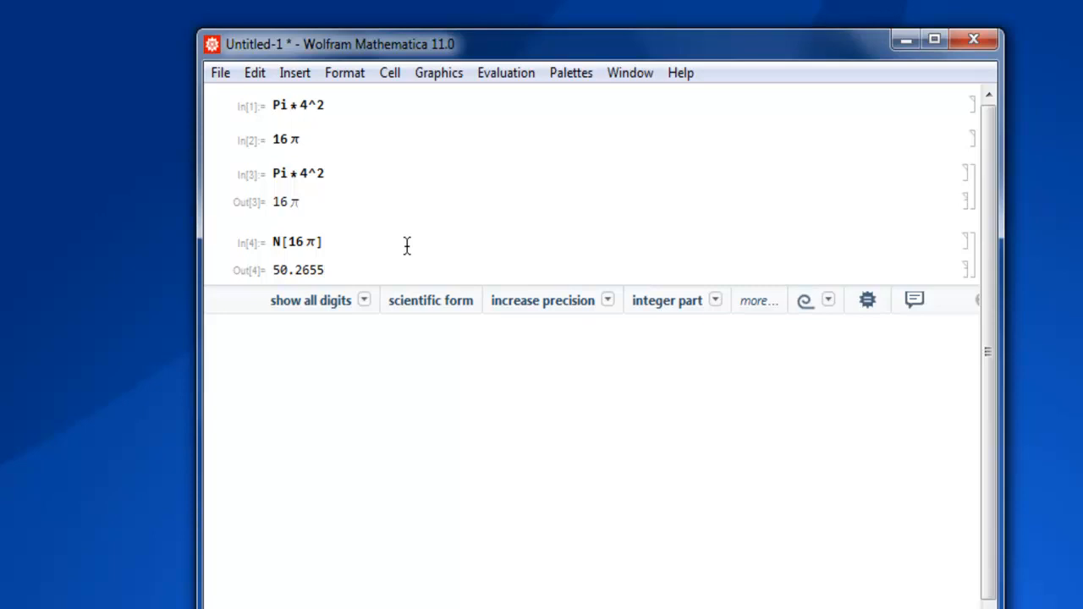
{"action": "mouse_move", "coordinate": [400, 241]}
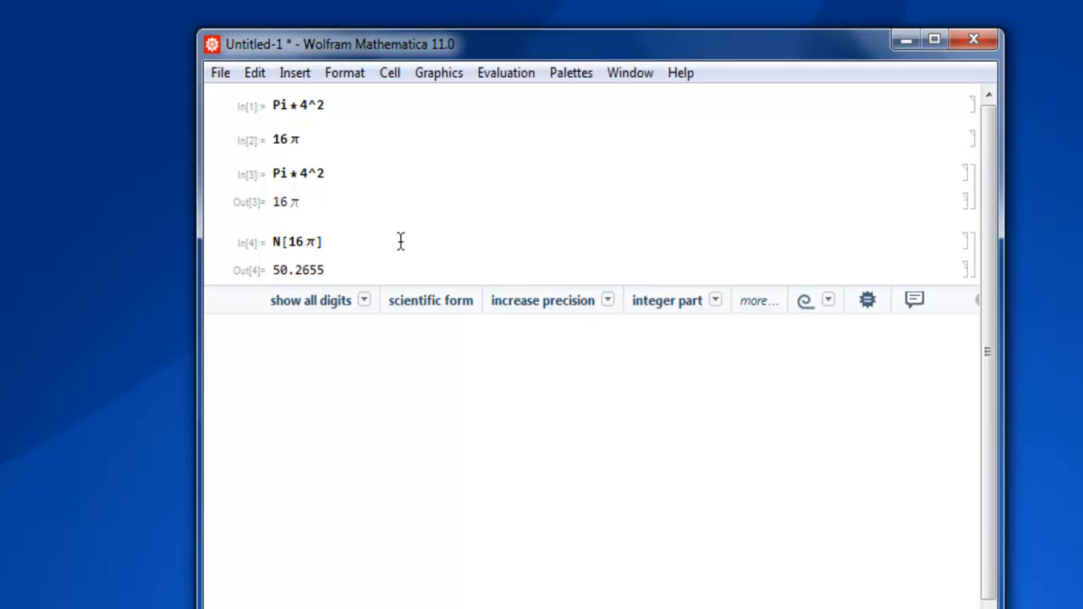